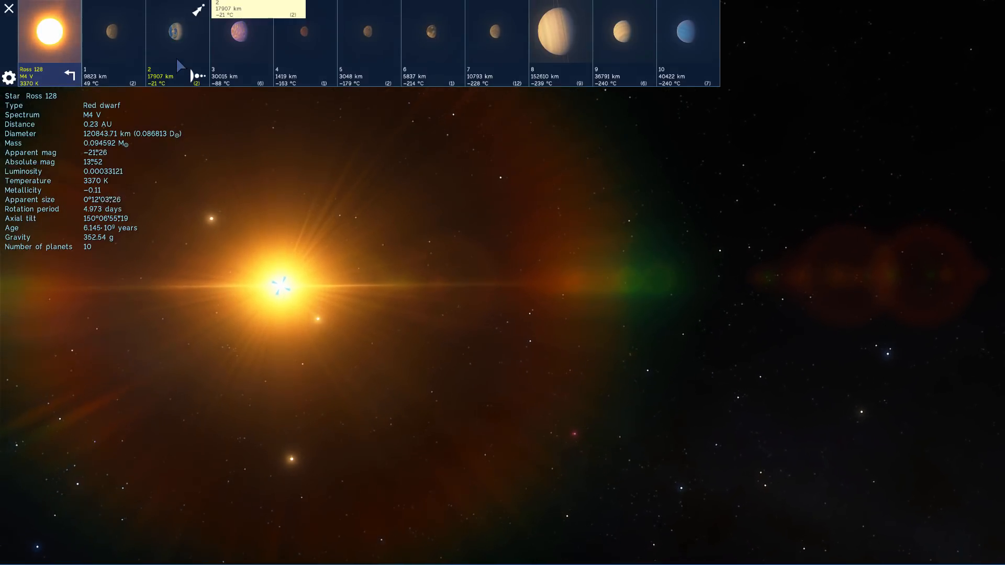
Step: Jump to Ross 128's second planet from the system bar and show its details
{"action": "left_click", "coordinate": [176, 31]}
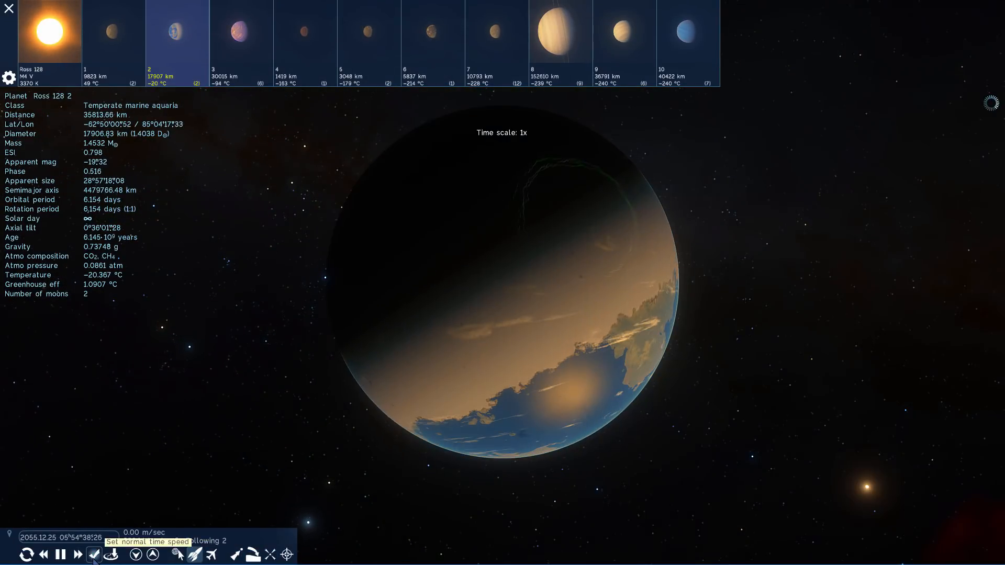
{"action": "left_click", "coordinate": [94, 555]}
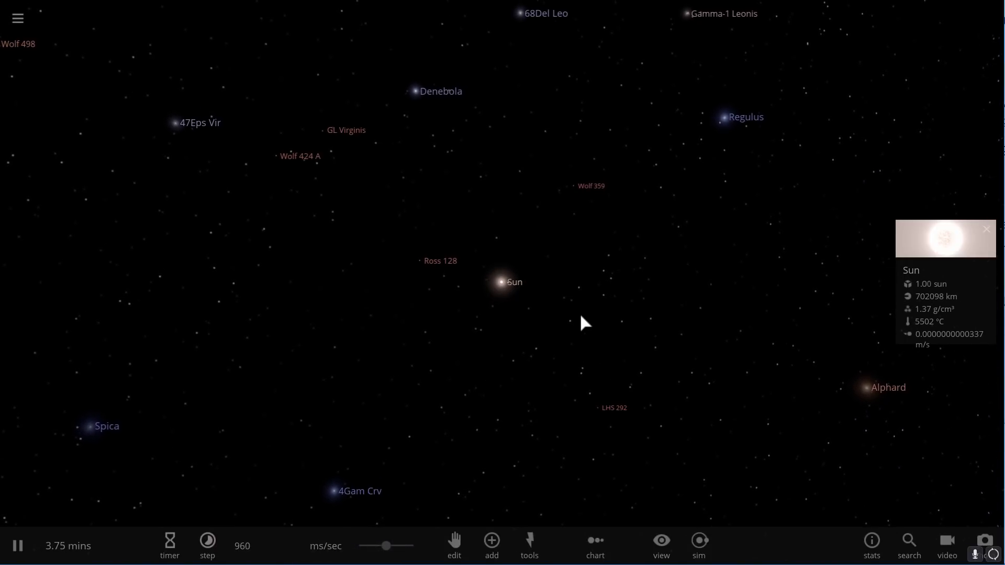
Step: Focus on Ross 128 and check its properties: 168 Jupiter masses, 124,362 km radius
{"action": "left_click", "coordinate": [491, 546]}
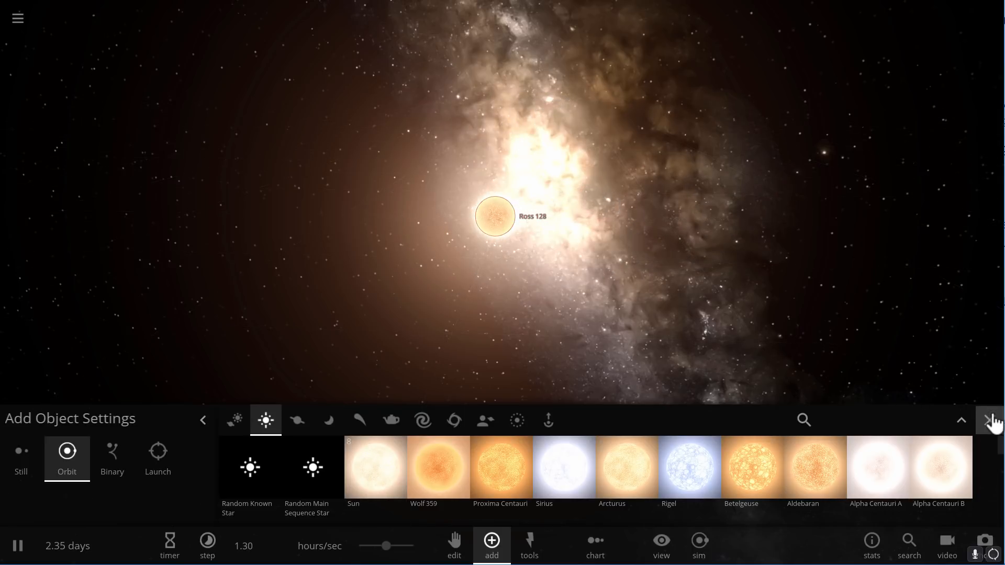
{"action": "left_click", "coordinate": [994, 421]}
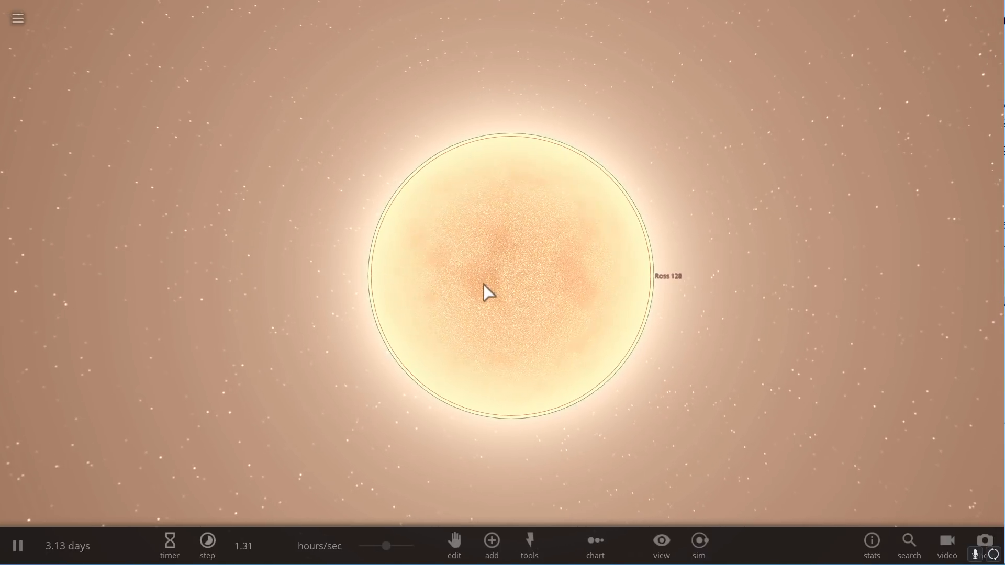
{"action": "left_click", "coordinate": [487, 292]}
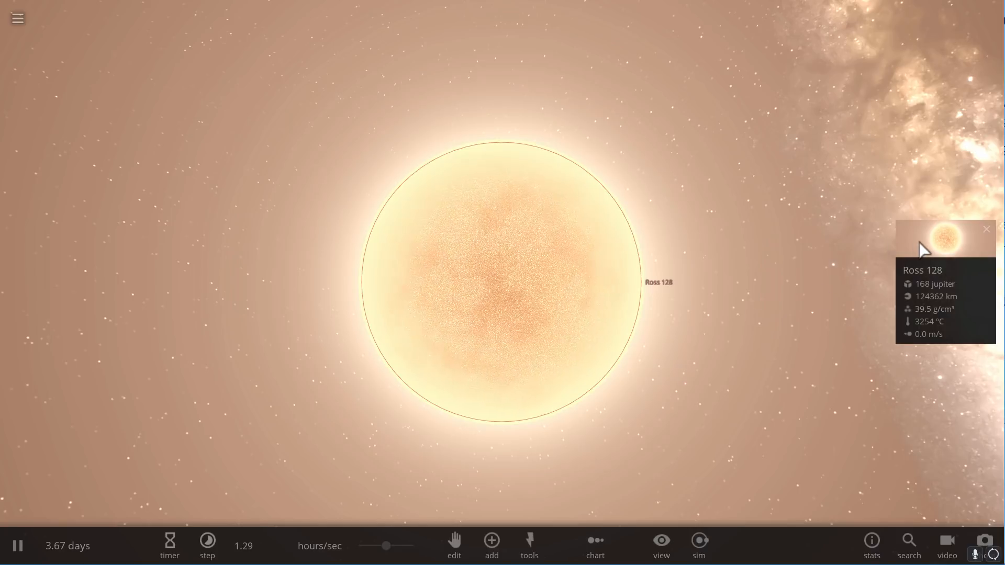
{"action": "left_click", "coordinate": [944, 238]}
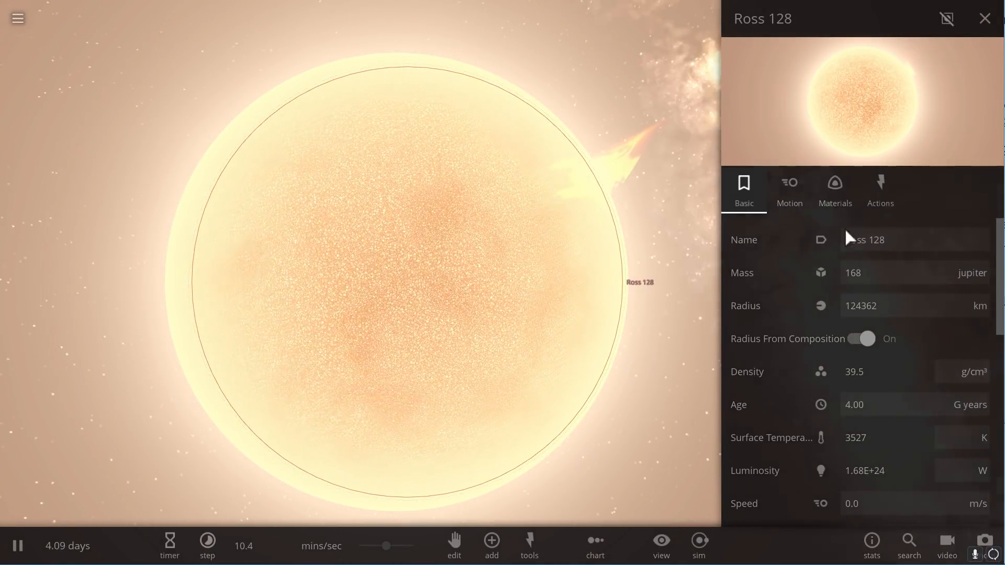
{"action": "left_click", "coordinate": [985, 17]}
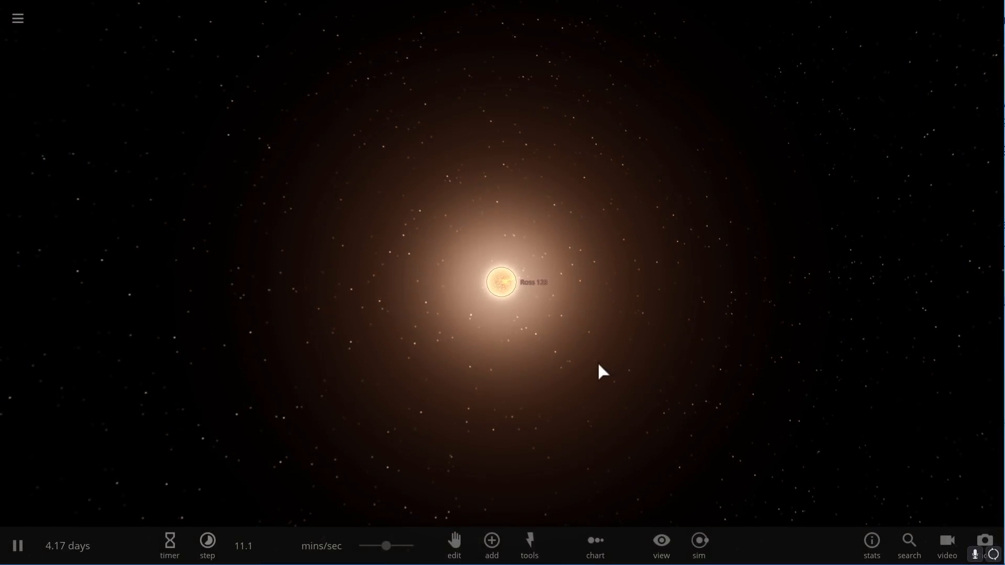
{"action": "mouse_move", "coordinate": [558, 388]}
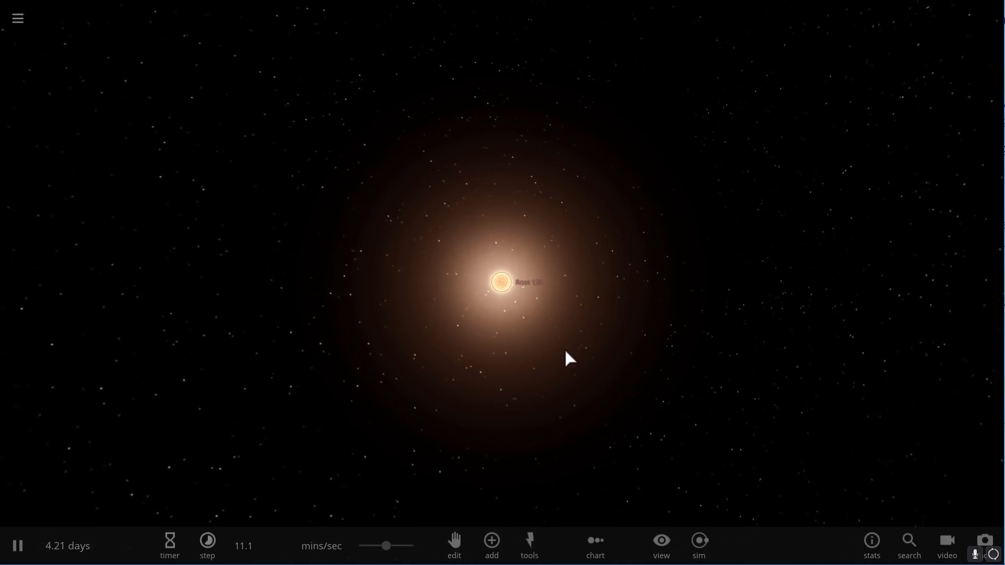
Step: Choose a planet from the Add panel to place as Ross 128b, 1.38 Earth masses
{"action": "left_click", "coordinate": [492, 546]}
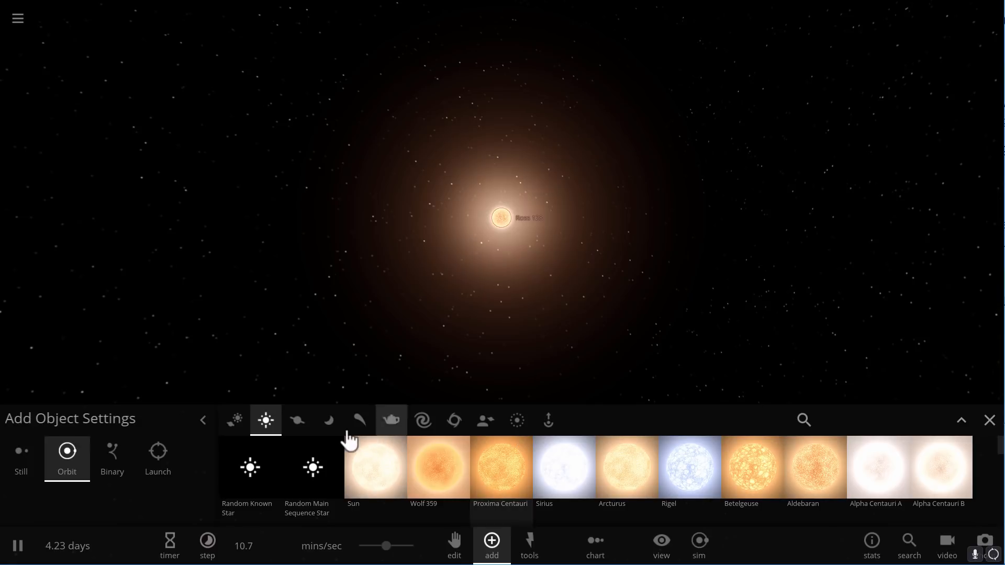
{"action": "left_click", "coordinate": [297, 421]}
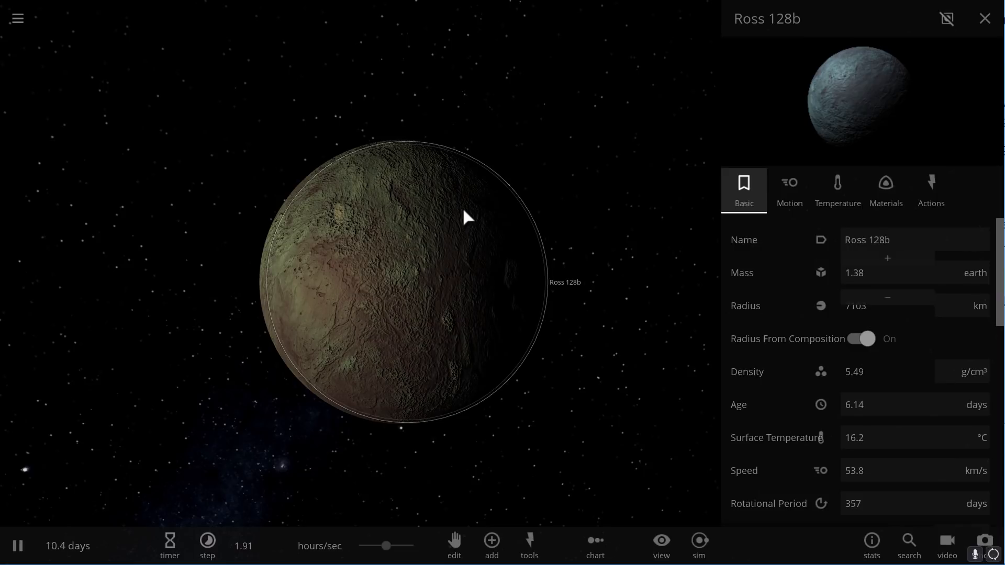
Step: Close the planet panel and select Ross 128 to graph its speed, about 1.62 m/s
{"action": "left_click", "coordinate": [861, 338]}
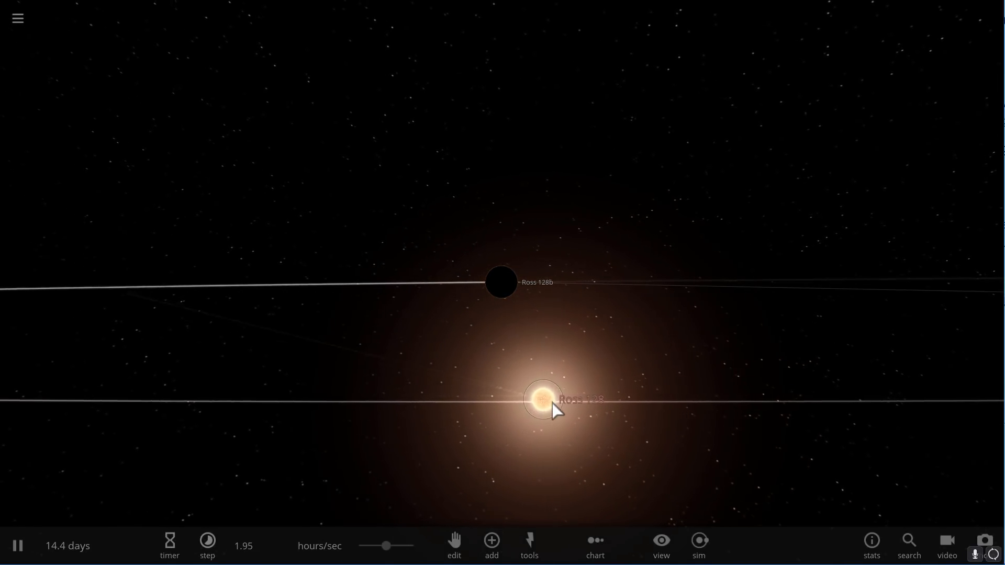
{"action": "left_click", "coordinate": [542, 399]}
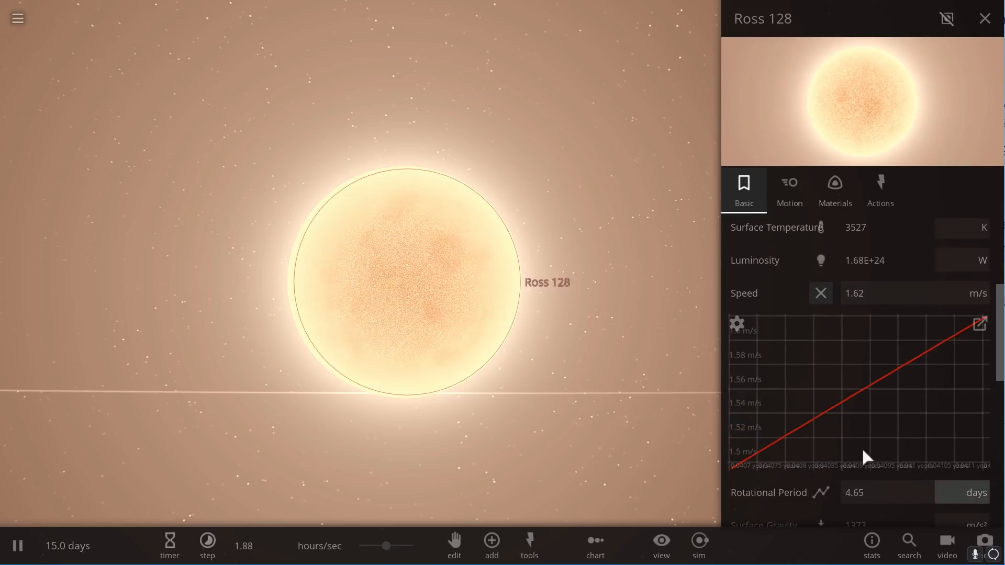
{"action": "left_click", "coordinate": [980, 324]}
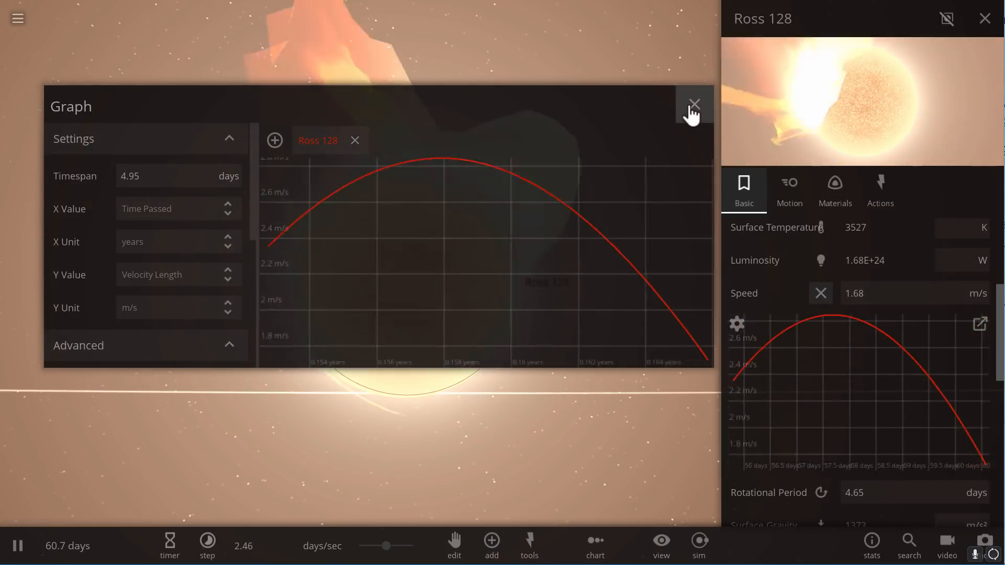
{"action": "left_click", "coordinate": [693, 104]}
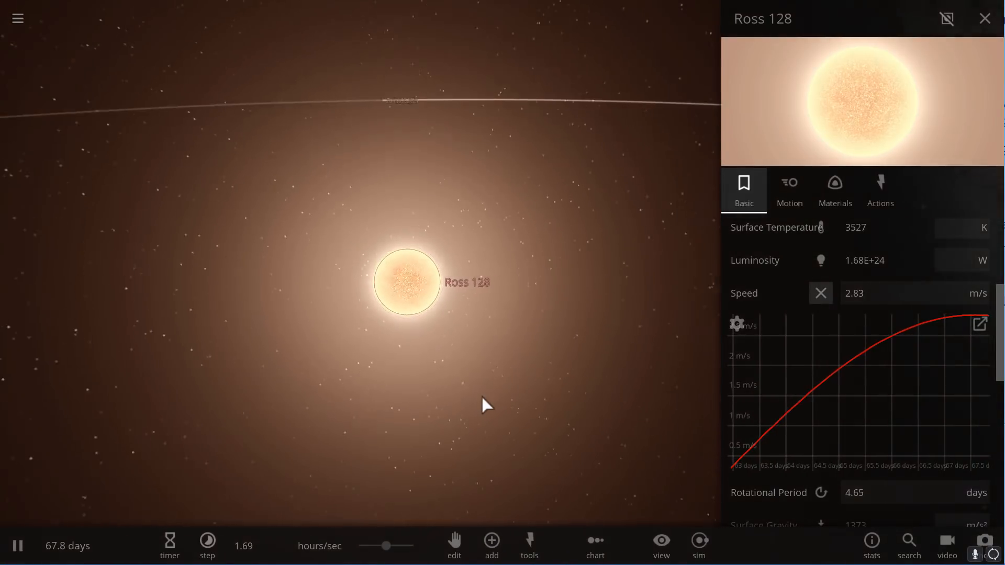
Step: Show the habitable zone around Ross 128 and zoom in close on Ross 128b
{"action": "left_click", "coordinate": [661, 547]}
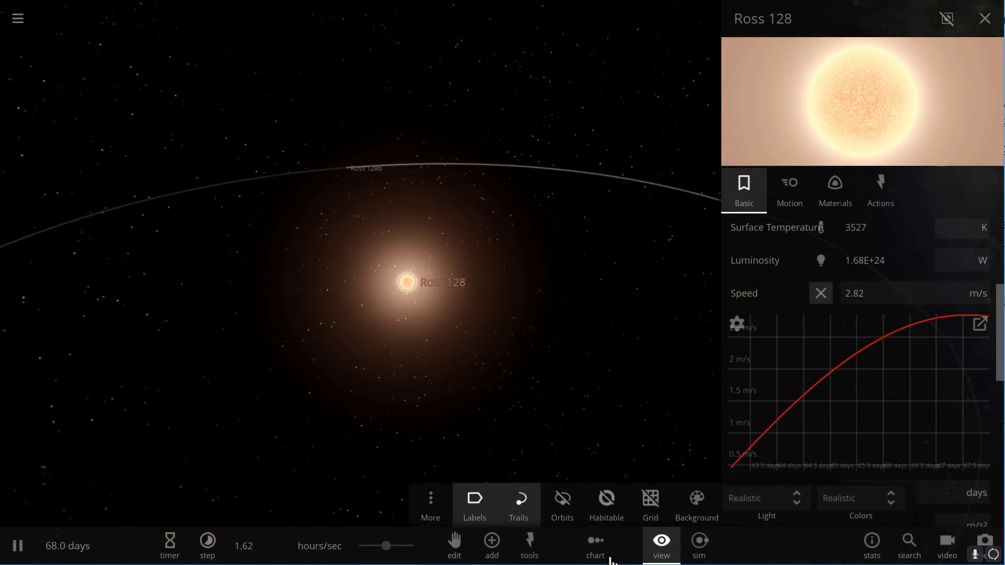
{"action": "left_click", "coordinate": [605, 505]}
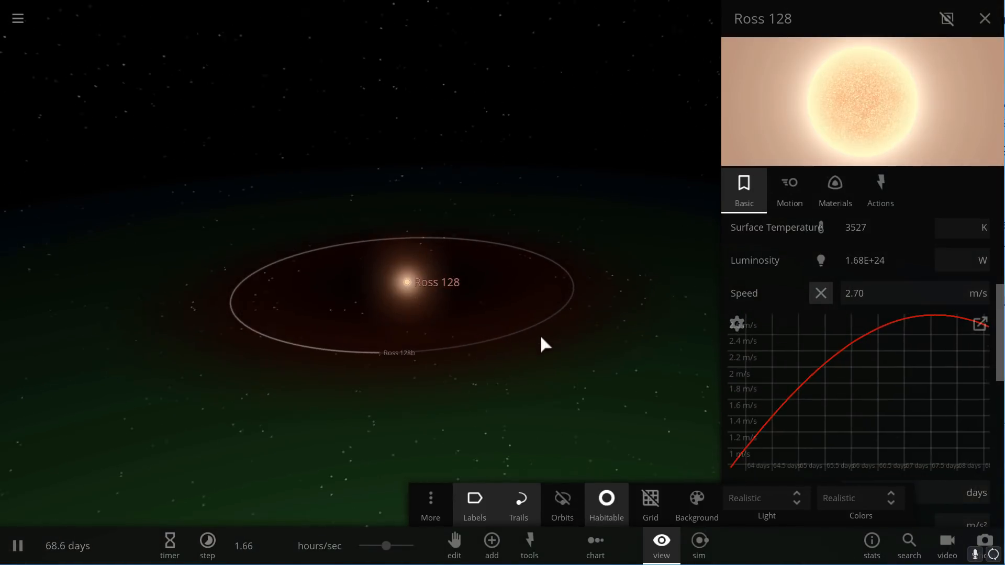
{"action": "left_click", "coordinate": [525, 323]}
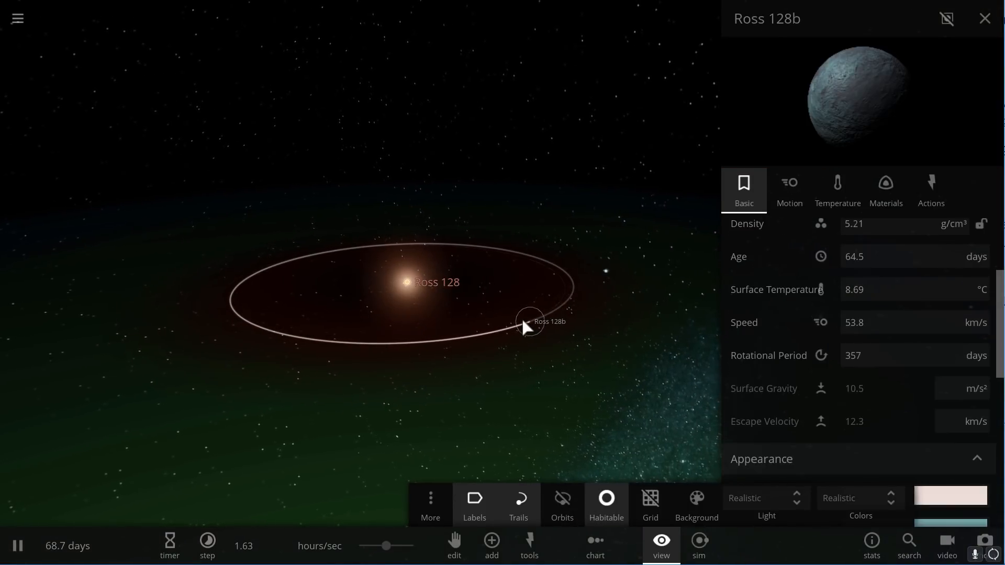
{"action": "left_click_drag", "start_coordinate": [524, 326], "coordinate": [467, 318]}
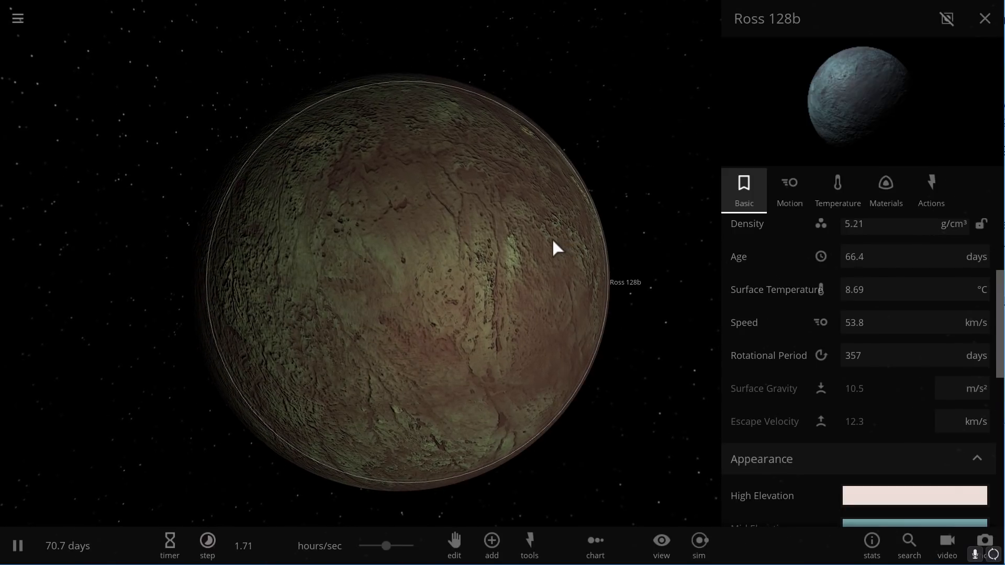
{"action": "mouse_move", "coordinate": [556, 197]}
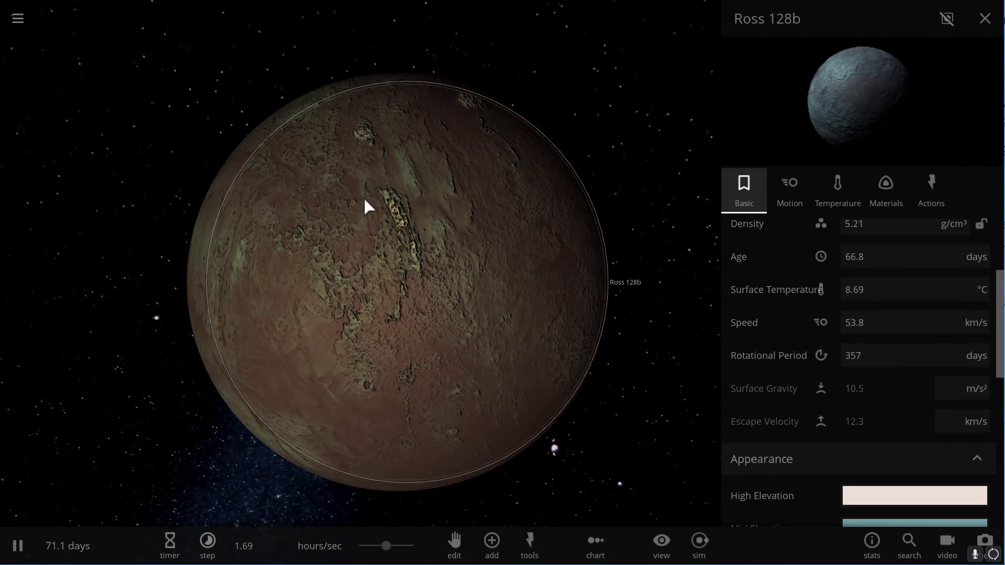
Step: Check Ross 128b's temperature details (8.71 °C, albedo 0.45) and return to its basic properties
{"action": "left_click", "coordinate": [838, 190]}
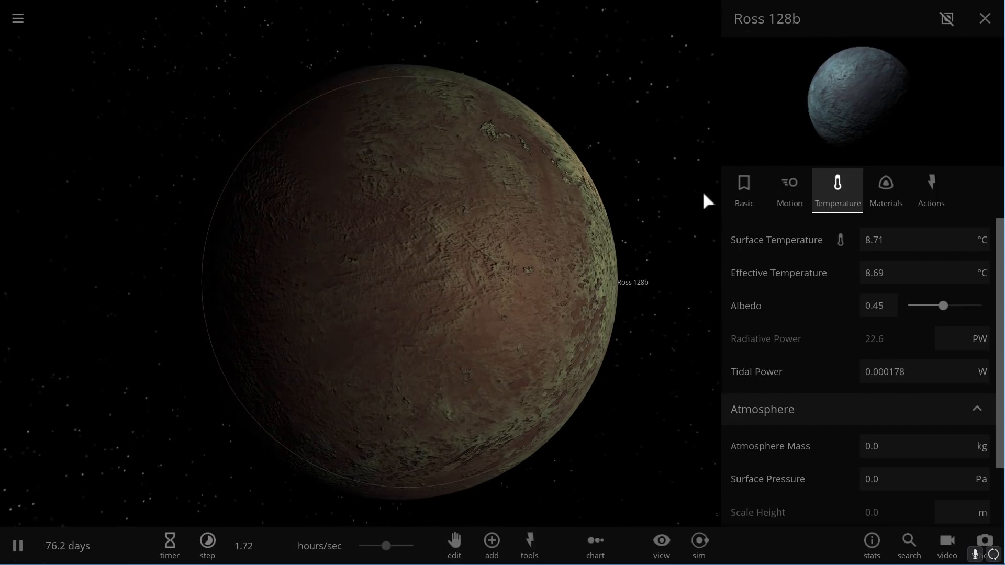
{"action": "left_click", "coordinate": [744, 190]}
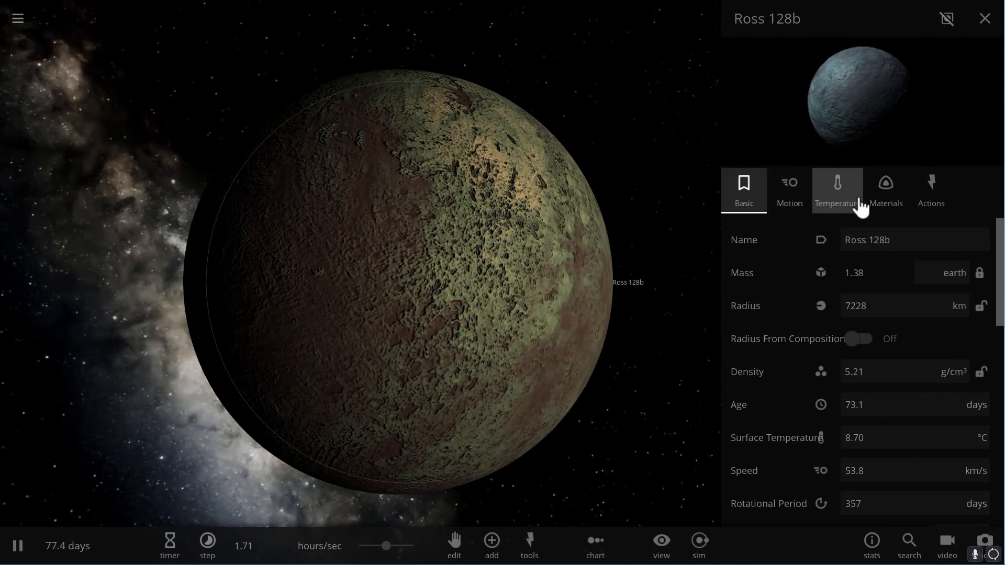
Step: Set Ross 128b's surface pressure unit to atm for a 1.00 atm atmosphere
{"action": "left_click", "coordinate": [837, 190]}
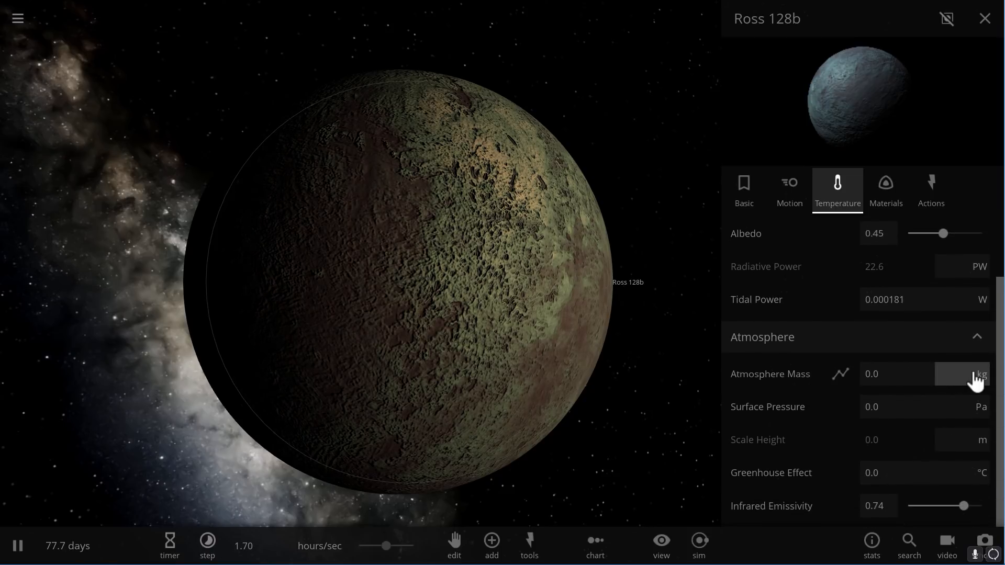
{"action": "left_click", "coordinate": [983, 374]}
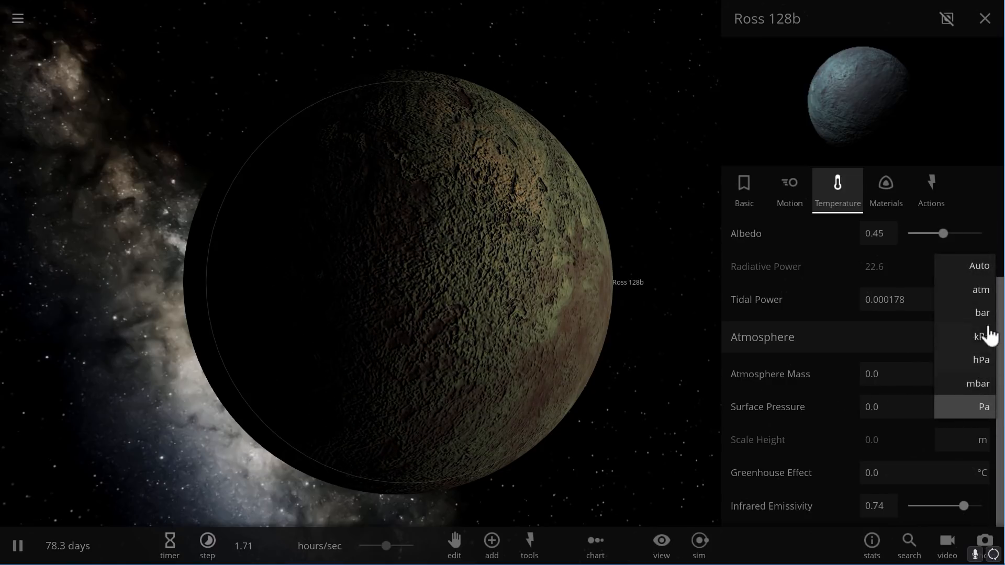
{"action": "left_click", "coordinate": [981, 406]}
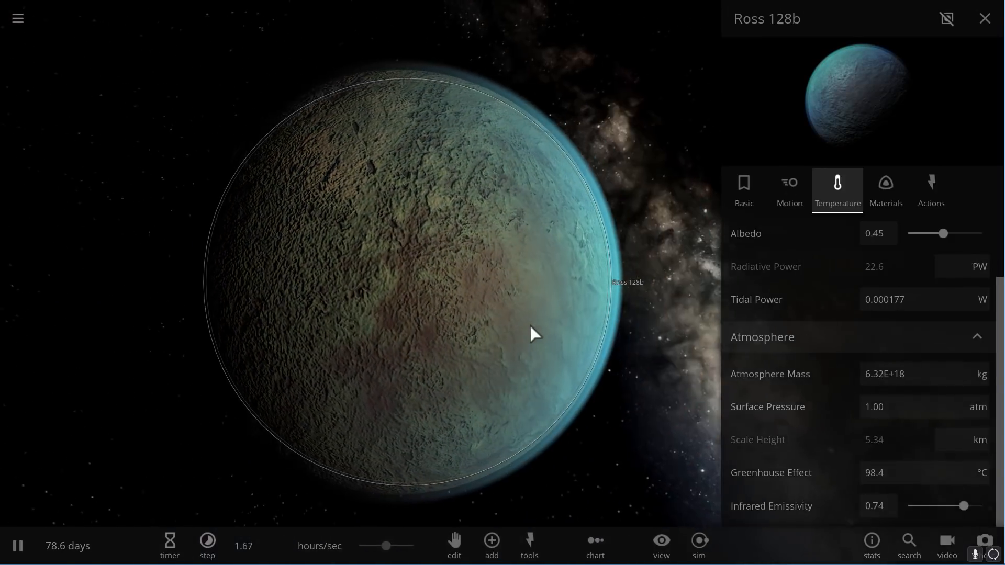
Step: Add surface water to Ross 128b in Materials, then view its 107 °C surface temperature
{"action": "left_click", "coordinate": [886, 191]}
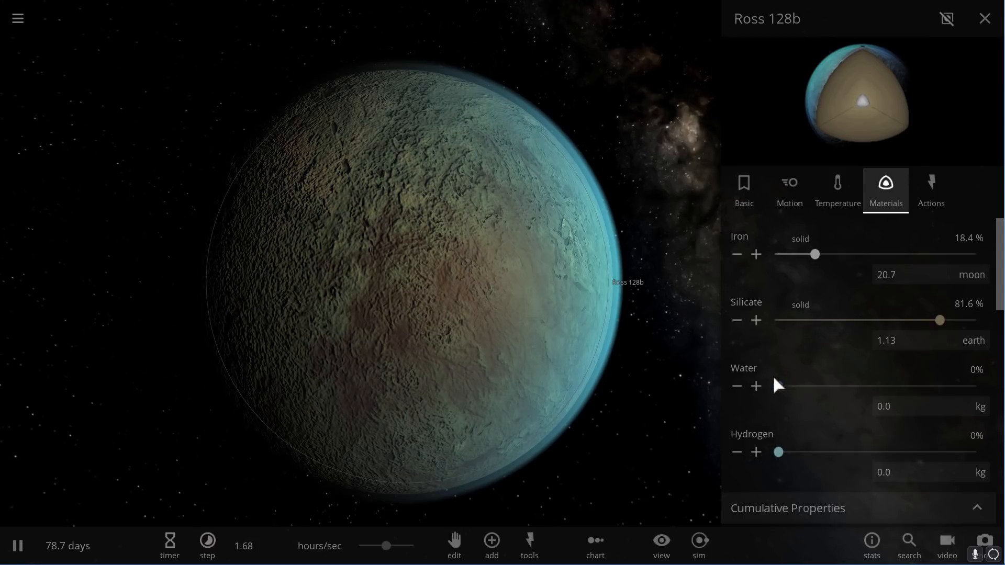
{"action": "left_click", "coordinate": [756, 386]}
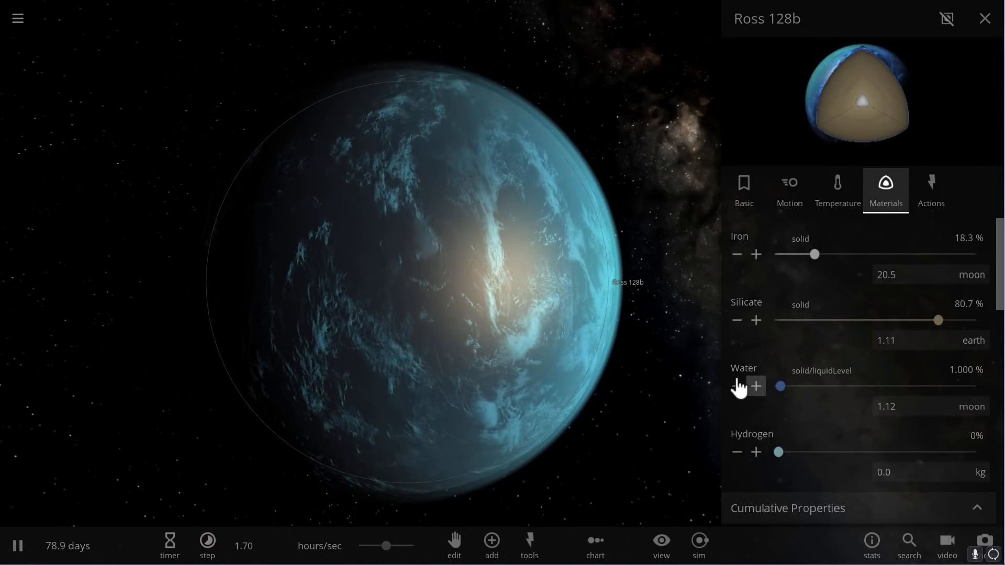
{"action": "left_click", "coordinate": [736, 387]}
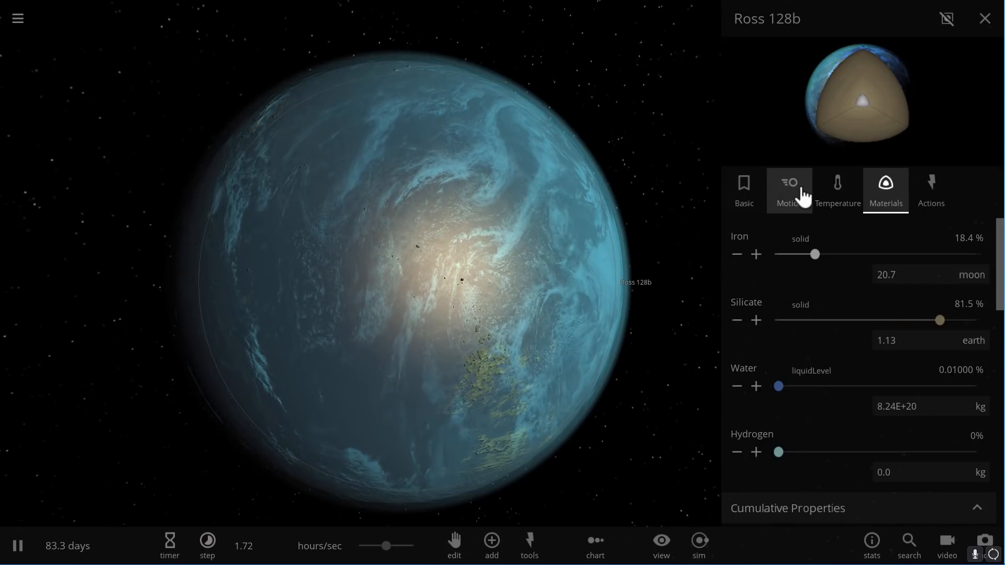
{"action": "left_click", "coordinate": [838, 191]}
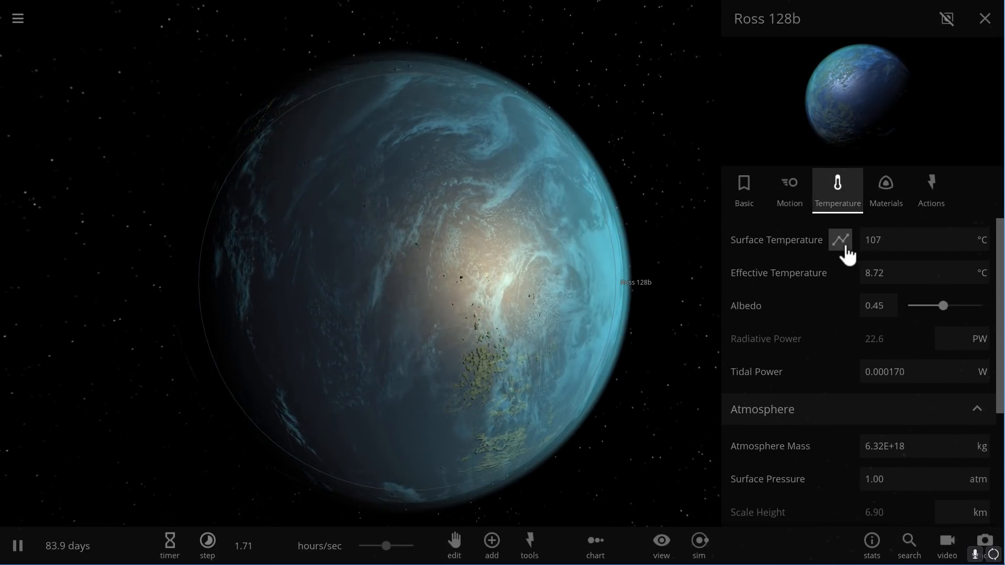
Step: Chart Ross 128b's surface temperature and pull back to show the star Ross 128
{"action": "left_click", "coordinate": [840, 240]}
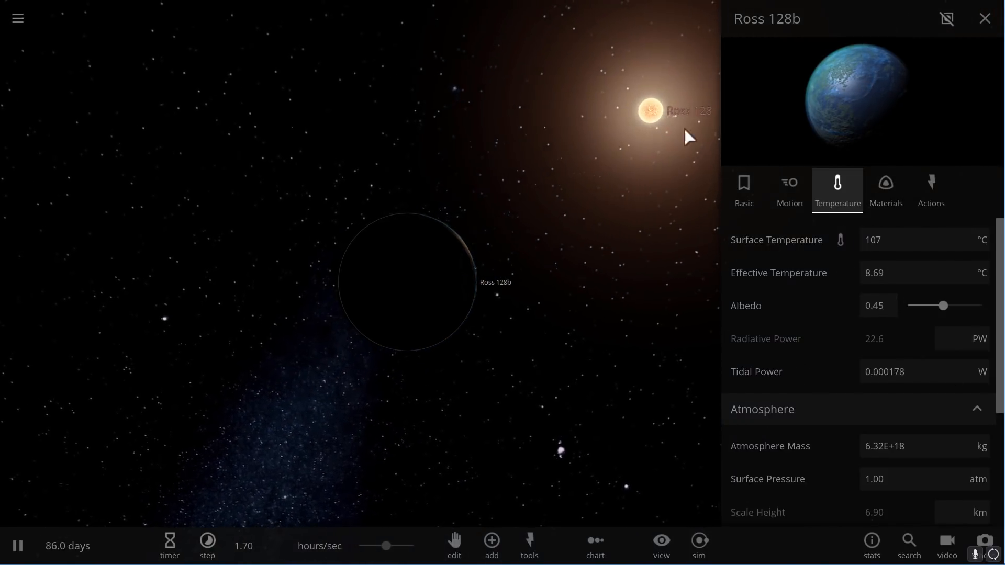
Step: Focus on the star Ross 128 to watch its flares, showing 3254 °C and 2.23 m/s
{"action": "left_click", "coordinate": [985, 18]}
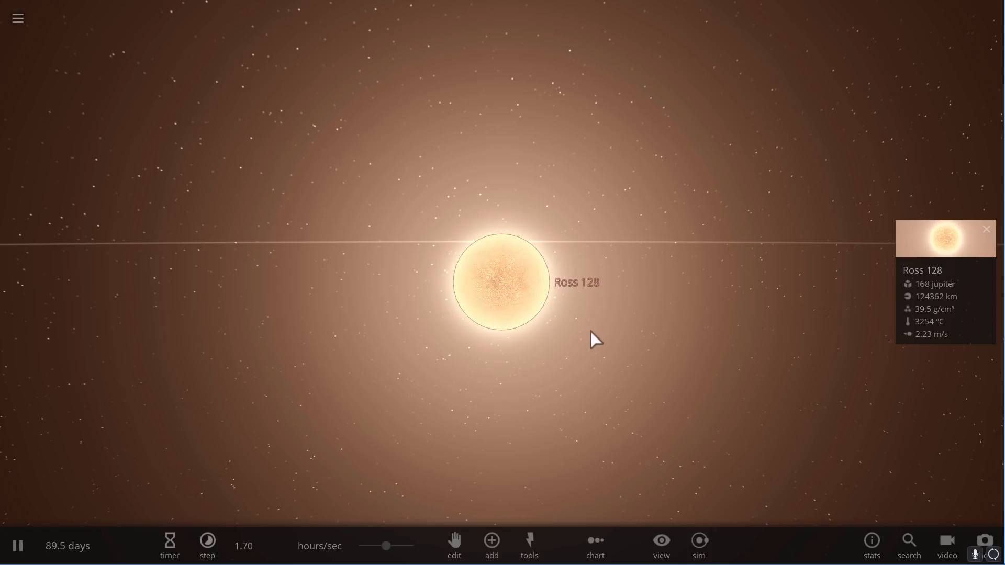
{"action": "mouse_move", "coordinate": [659, 286]}
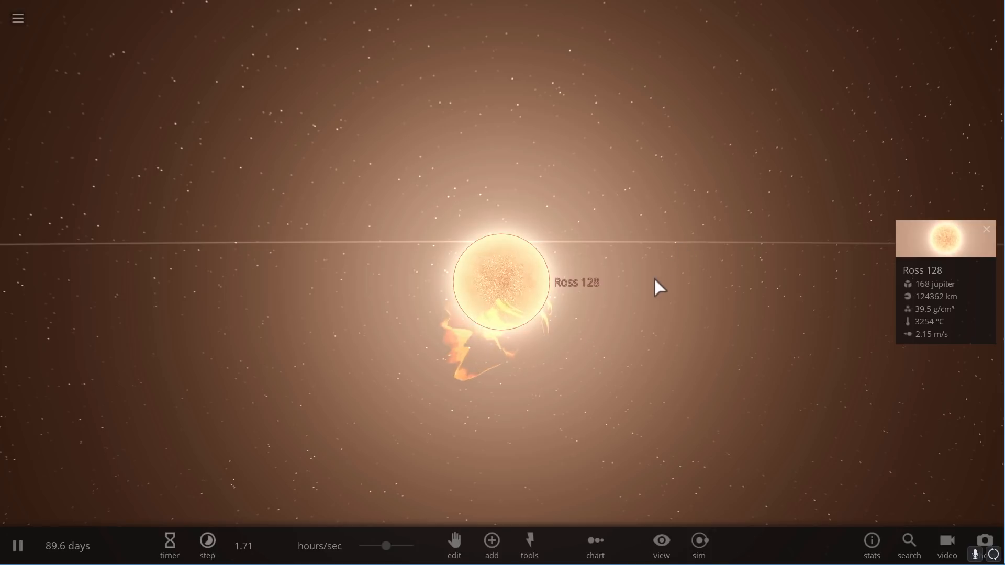
{"action": "mouse_move", "coordinate": [742, 284]}
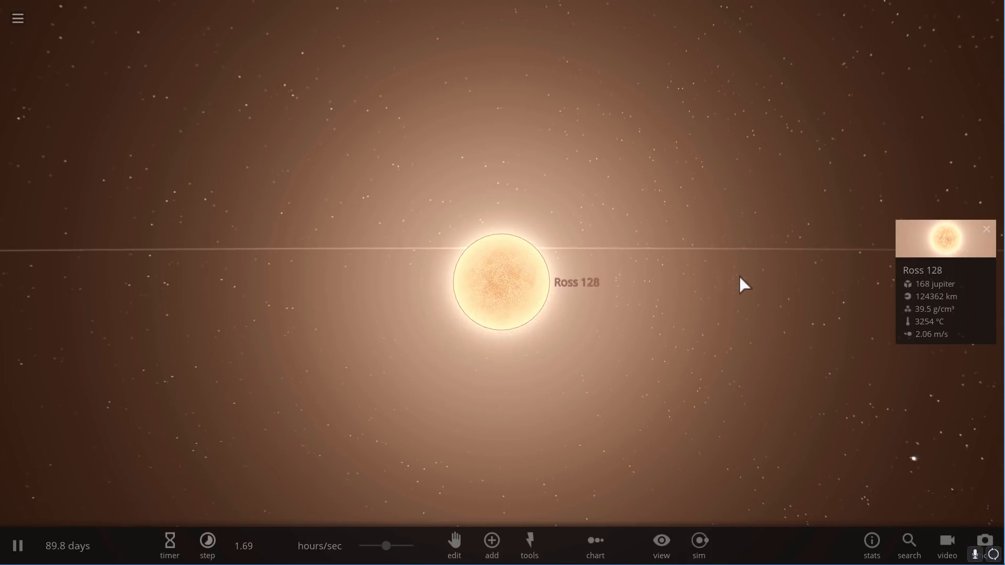
{"action": "mouse_move", "coordinate": [678, 318]}
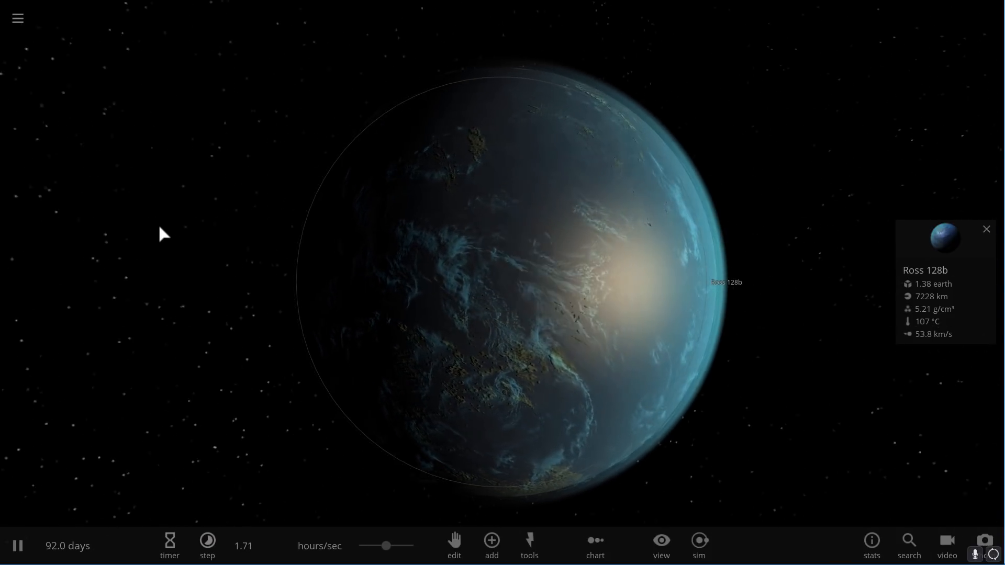
{"action": "scroll", "scroll_direction": "down", "scroll_amount": 3}
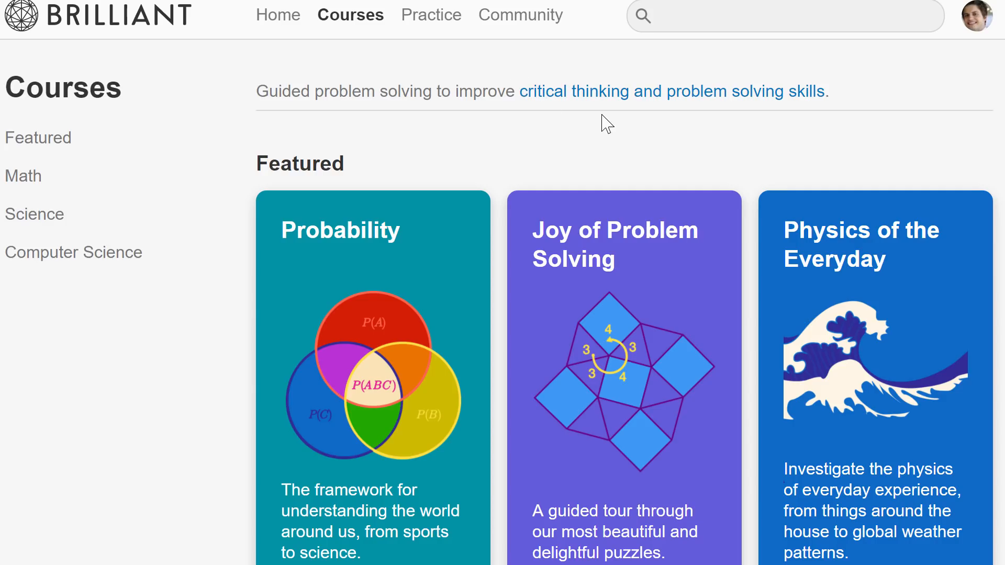
{"action": "mouse_move", "coordinate": [599, 133]}
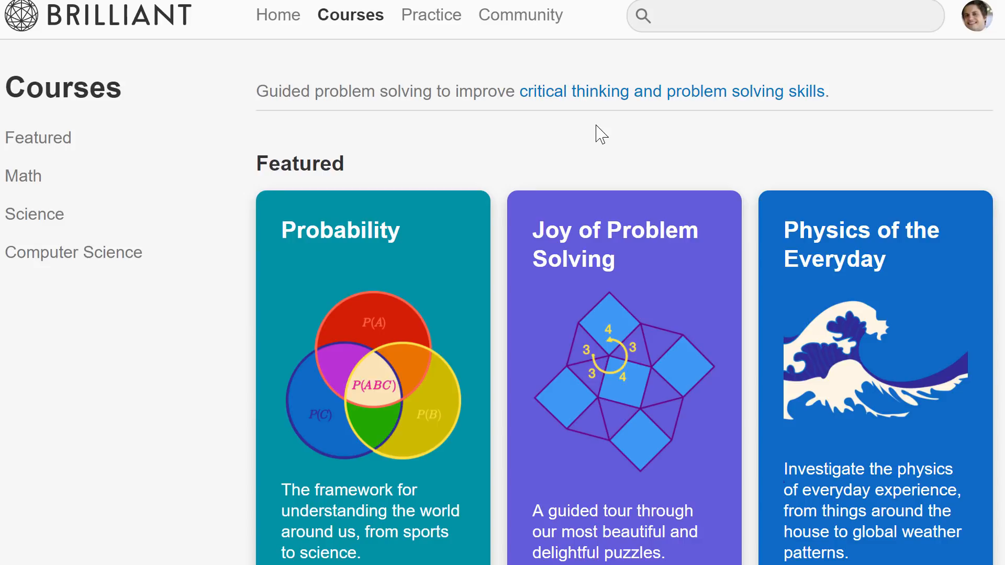
Step: Browse the Math and Science courses in the sidebar and open the Astronomy course
{"action": "scroll", "scroll_direction": "down", "scroll_amount": 3}
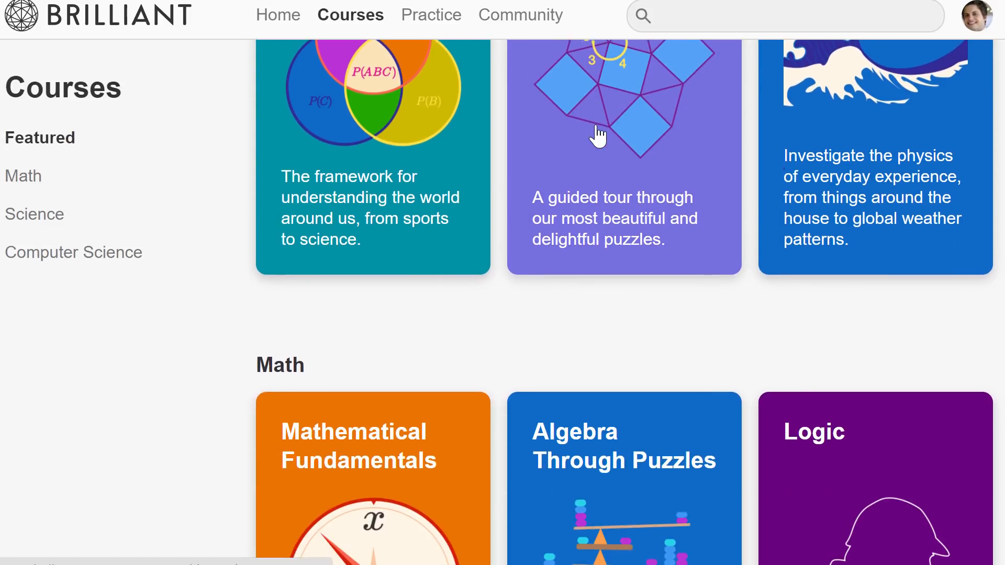
{"action": "scroll", "scroll_direction": "down", "scroll_amount": 3}
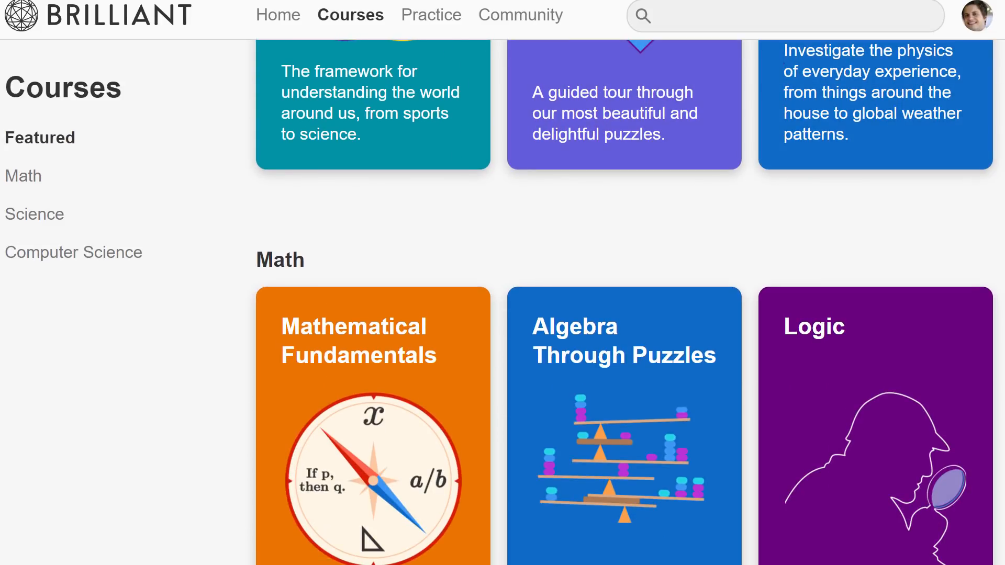
{"action": "left_click", "coordinate": [23, 176]}
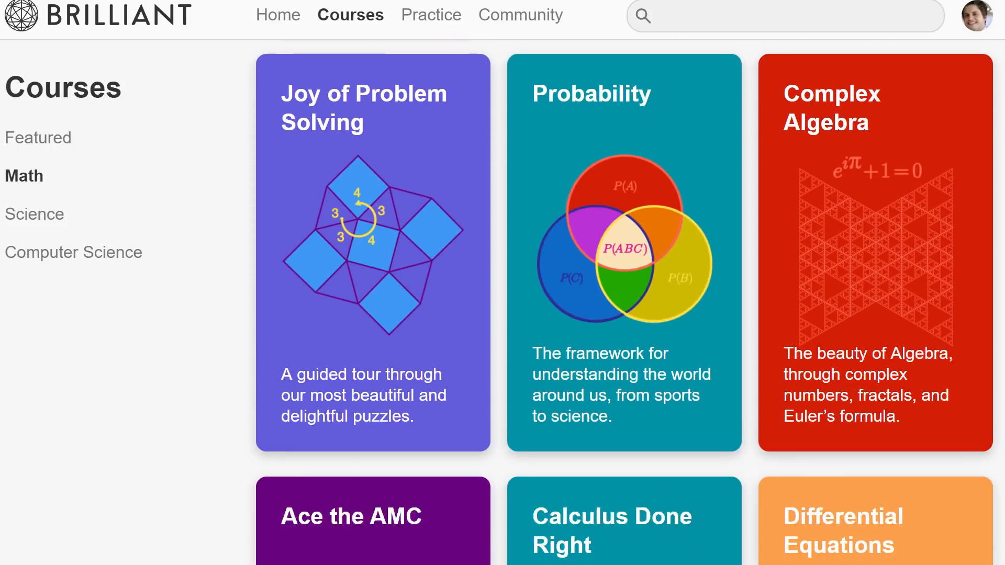
{"action": "scroll", "scroll_direction": "down", "scroll_amount": 3}
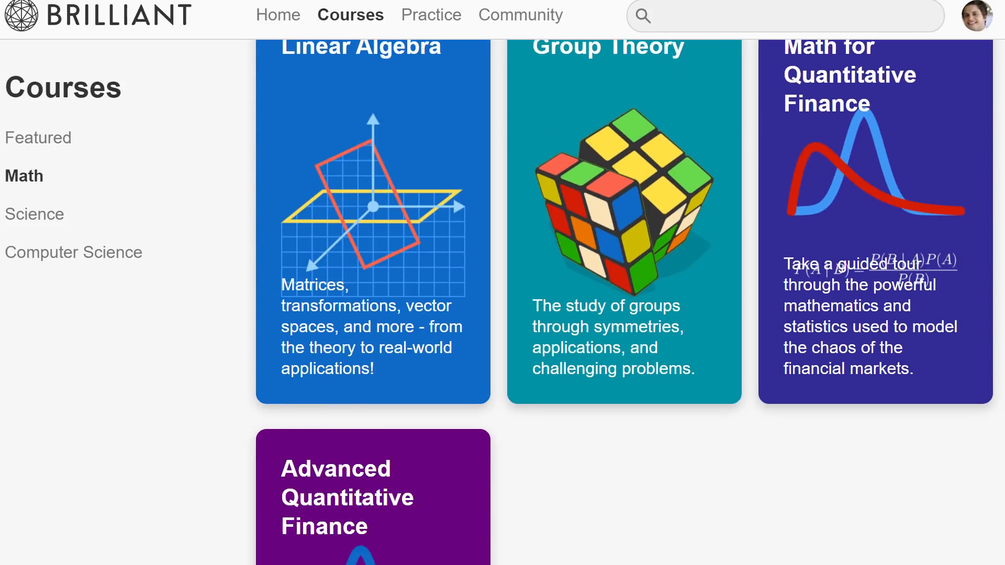
{"action": "left_click", "coordinate": [34, 214]}
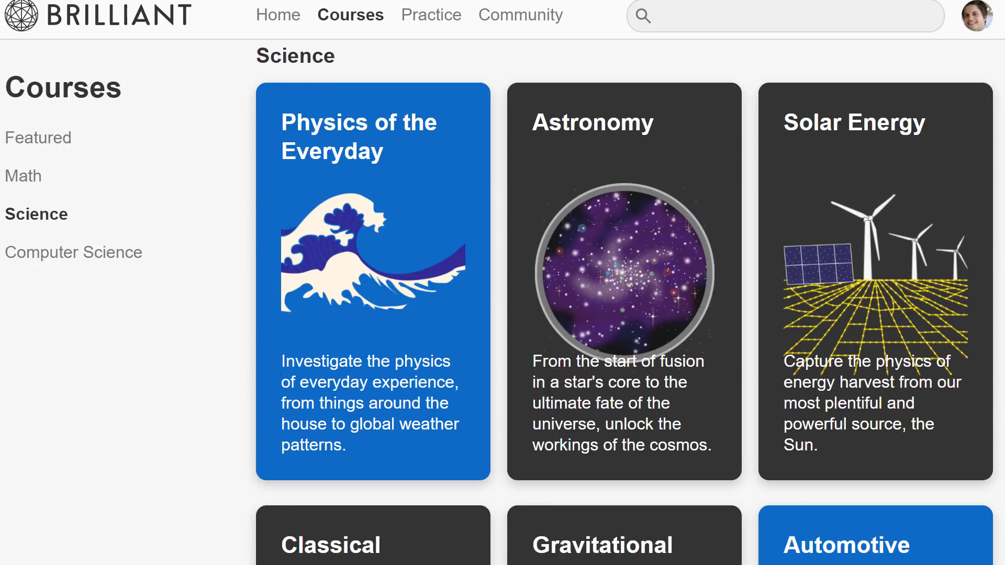
{"action": "scroll", "scroll_direction": "down", "scroll_amount": 3}
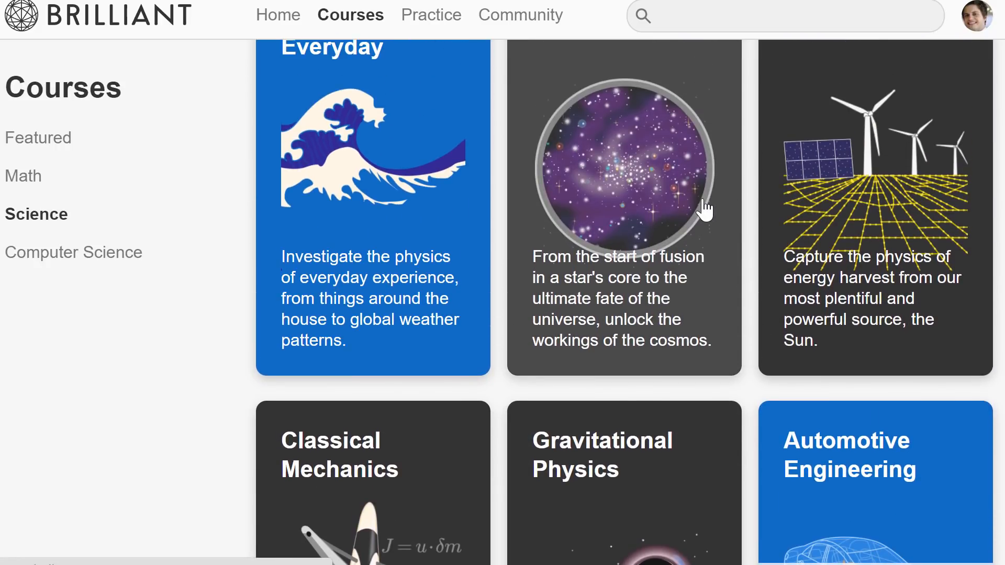
{"action": "scroll", "scroll_direction": "down", "scroll_amount": 3}
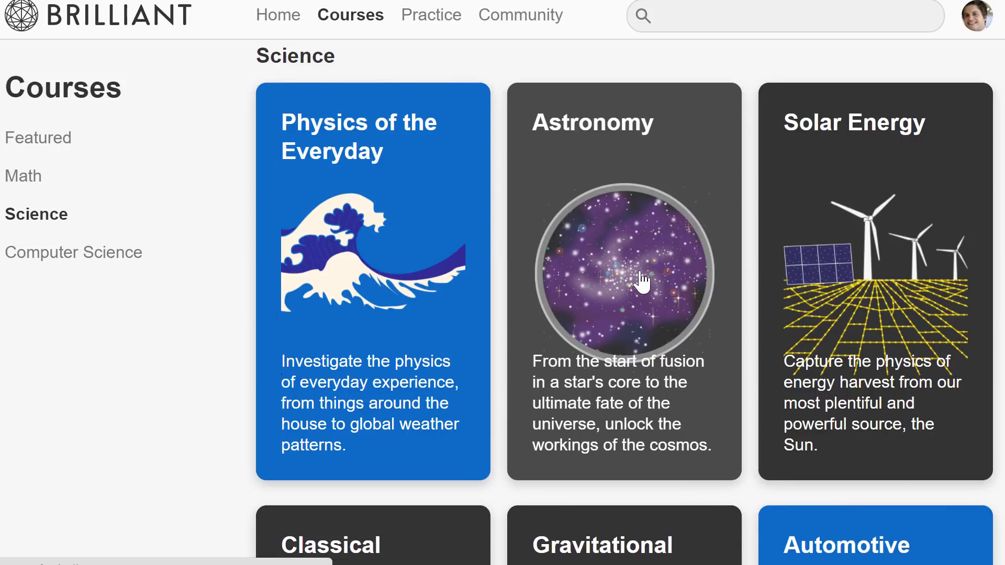
{"action": "left_click", "coordinate": [622, 275]}
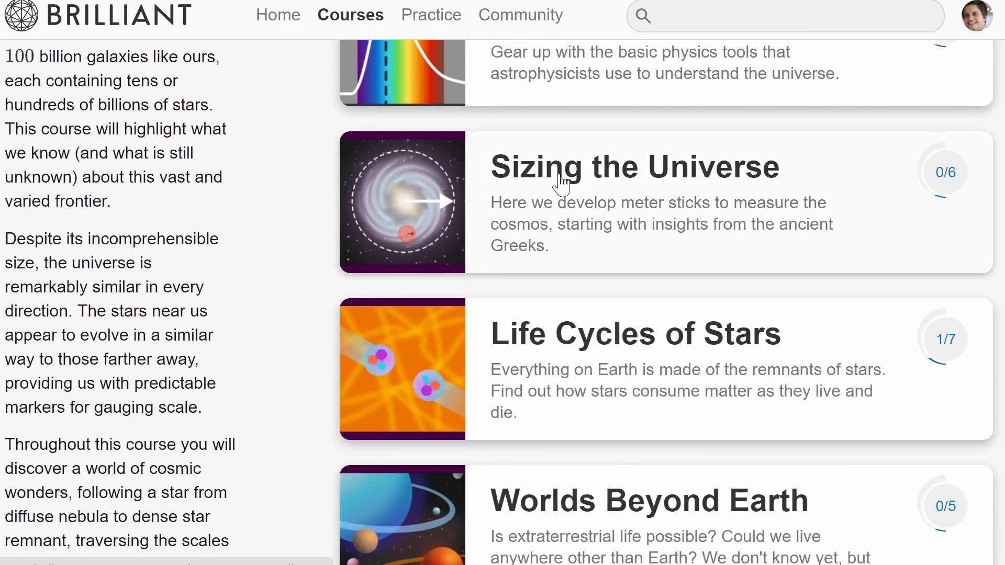
Step: Open the Worlds Beyond Earth chapter at its Transits problem
{"action": "scroll", "scroll_direction": "down", "scroll_amount": 3}
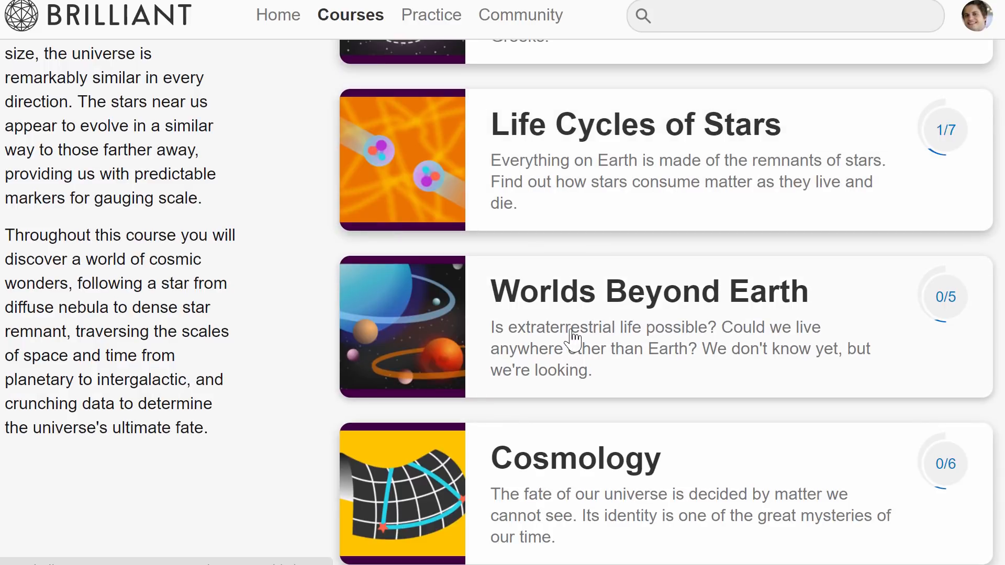
{"action": "left_click", "coordinate": [650, 292]}
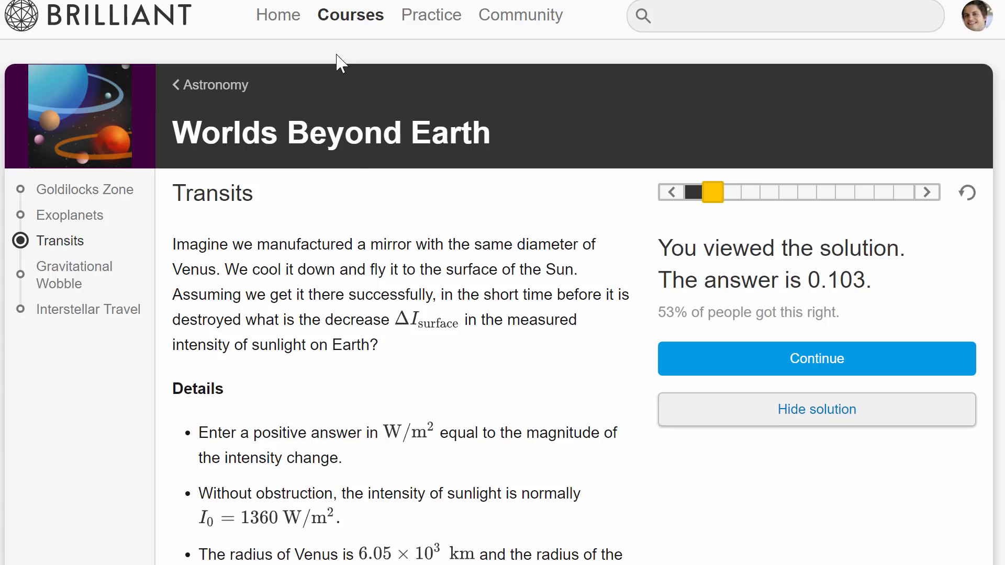
{"action": "mouse_move", "coordinate": [182, 150]}
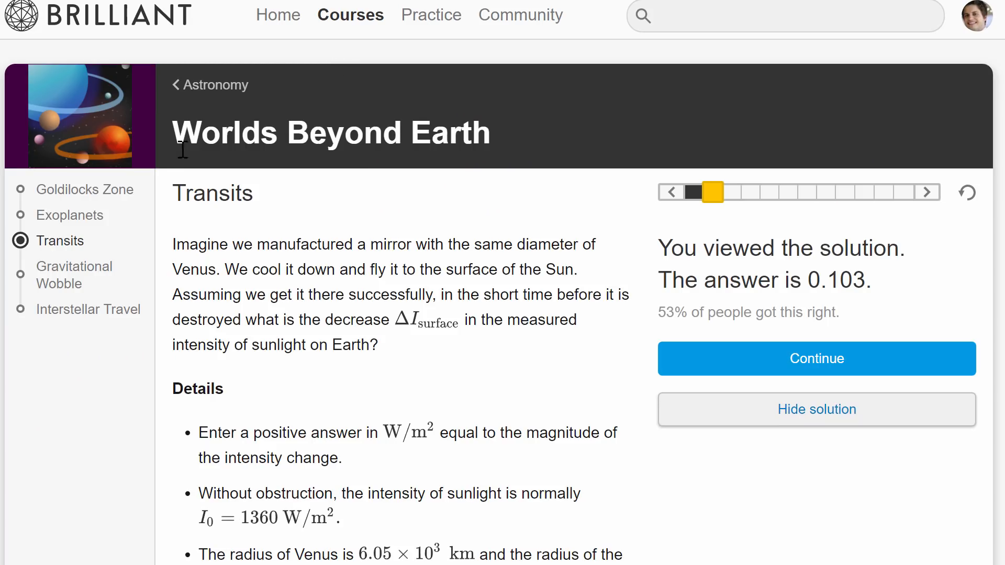
{"action": "mouse_move", "coordinate": [97, 196]}
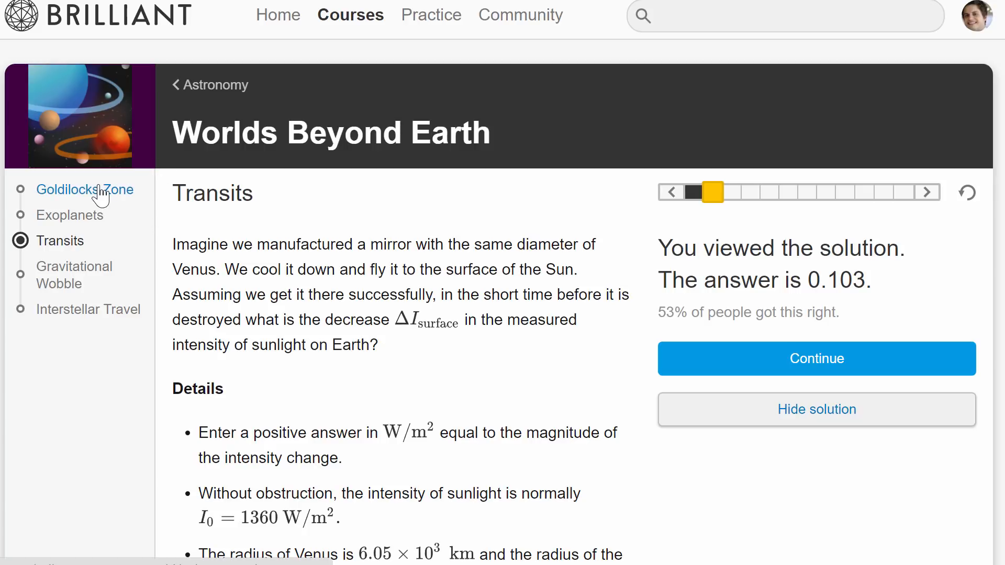
{"action": "mouse_move", "coordinate": [61, 240]}
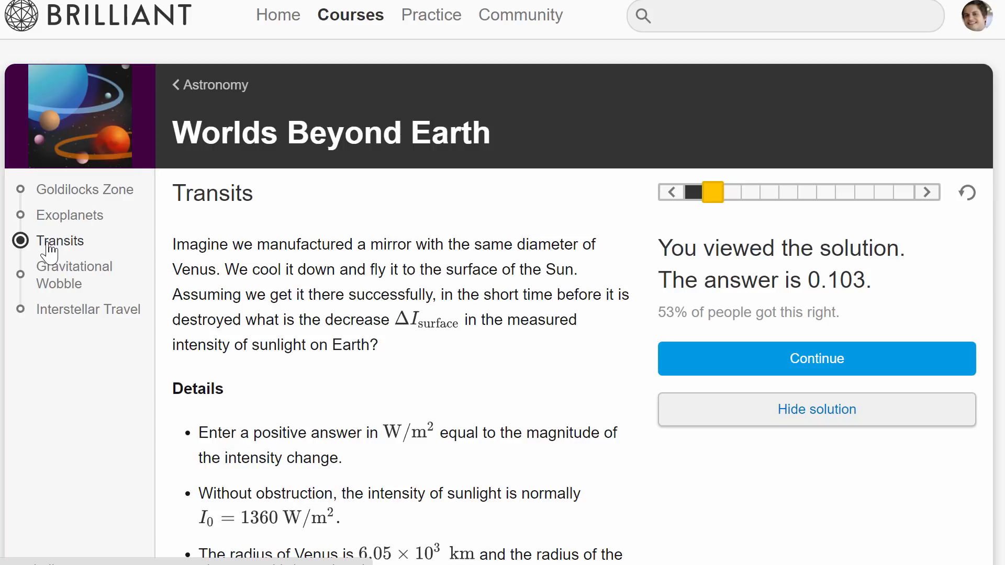
{"action": "mouse_move", "coordinate": [94, 260]}
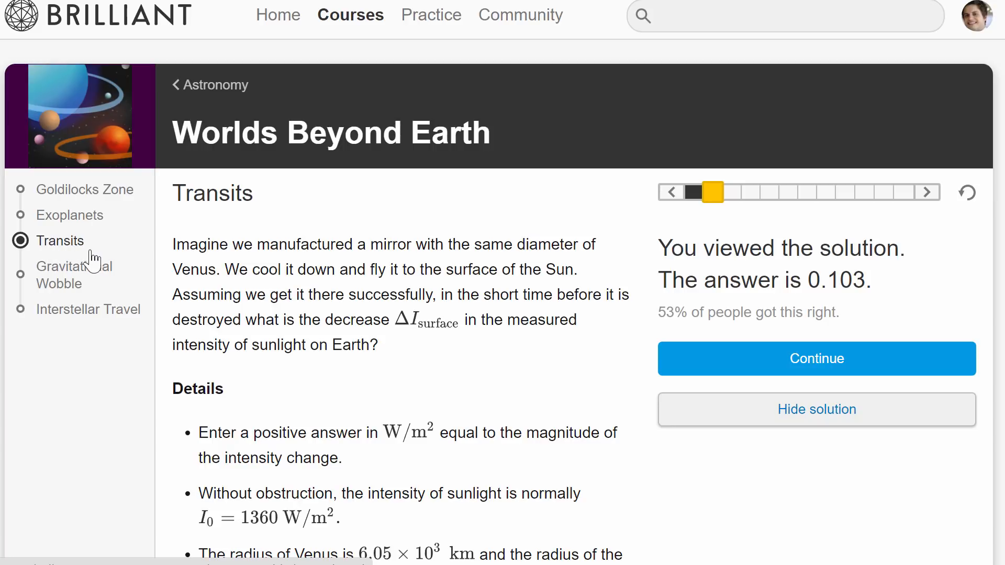
{"action": "mouse_move", "coordinate": [61, 283]}
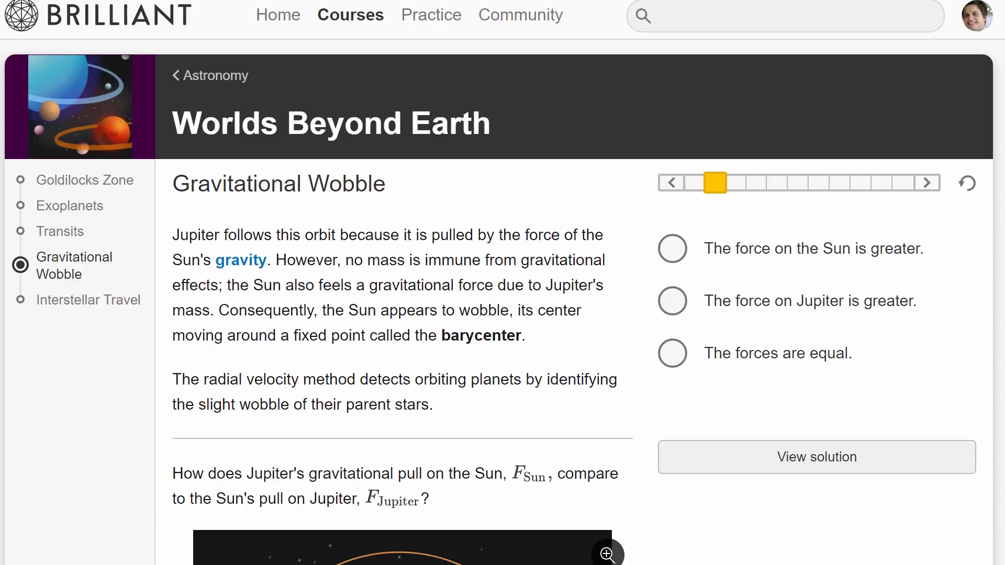
Step: Scroll down the Gravitational Wobble lesson to its Jupiter-versus-Sun gravitational pull question
{"action": "scroll", "scroll_direction": "down", "scroll_amount": 3}
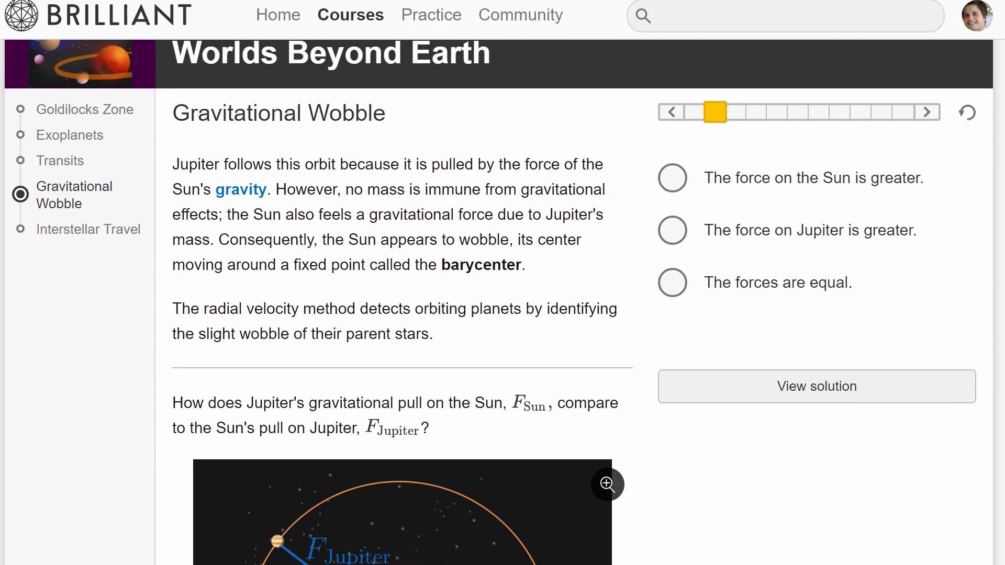
{"action": "scroll", "scroll_direction": "down", "scroll_amount": 3}
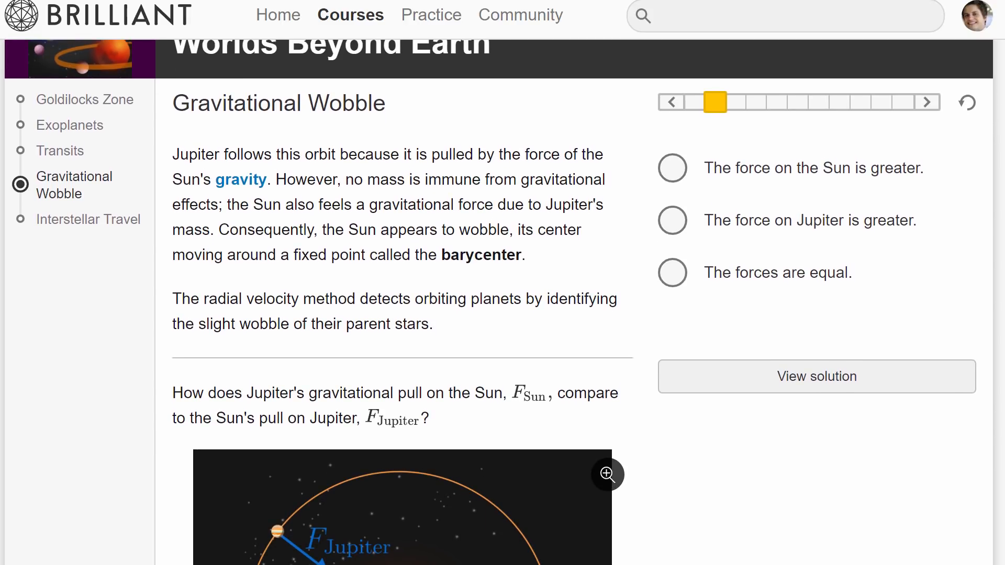